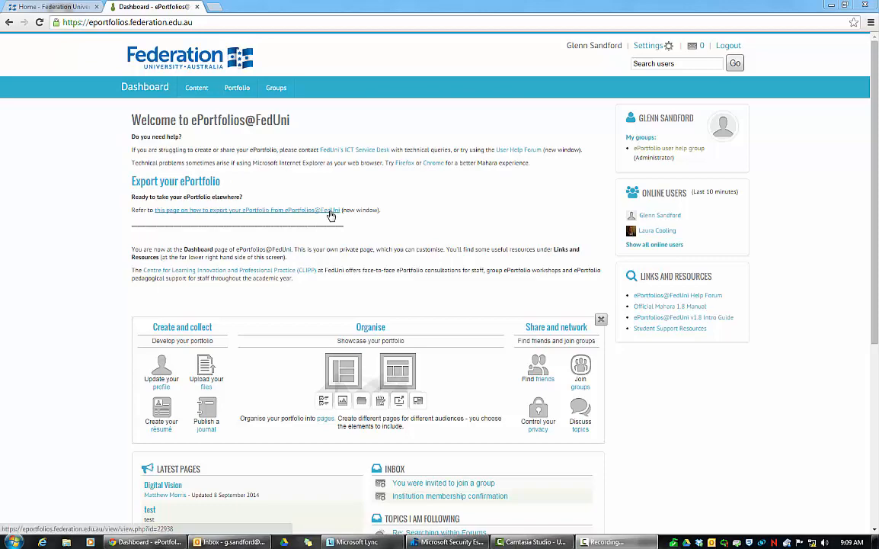
mouse_move(305, 186)
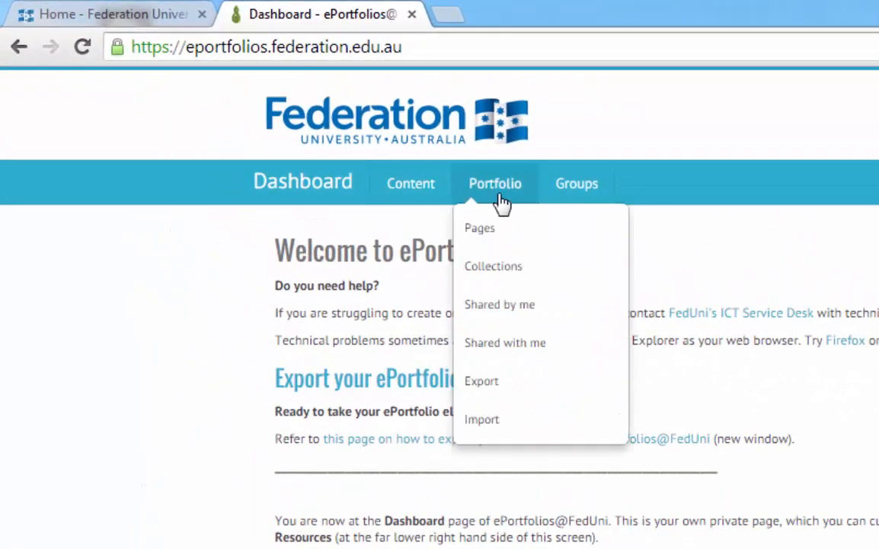
mouse_move(465, 250)
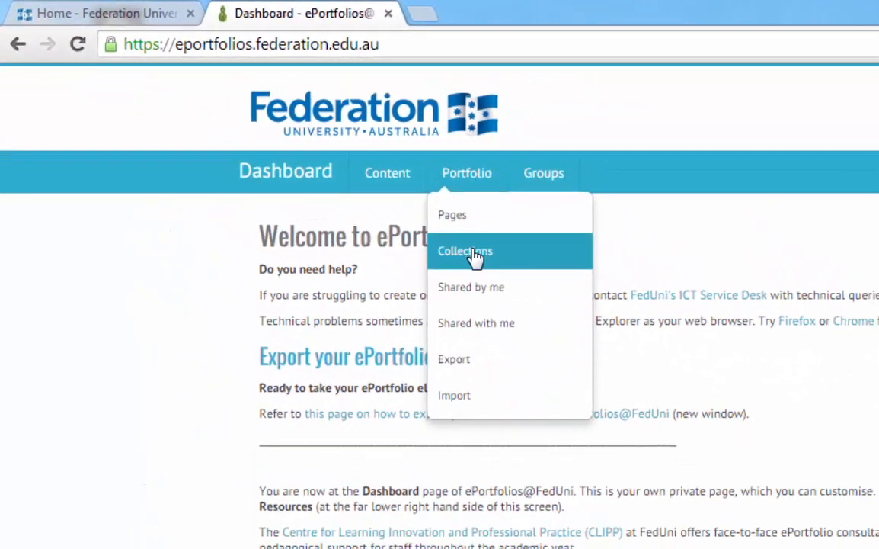
Go to the Collections list from the Portfolio menu, currently empty.
left_click(465, 250)
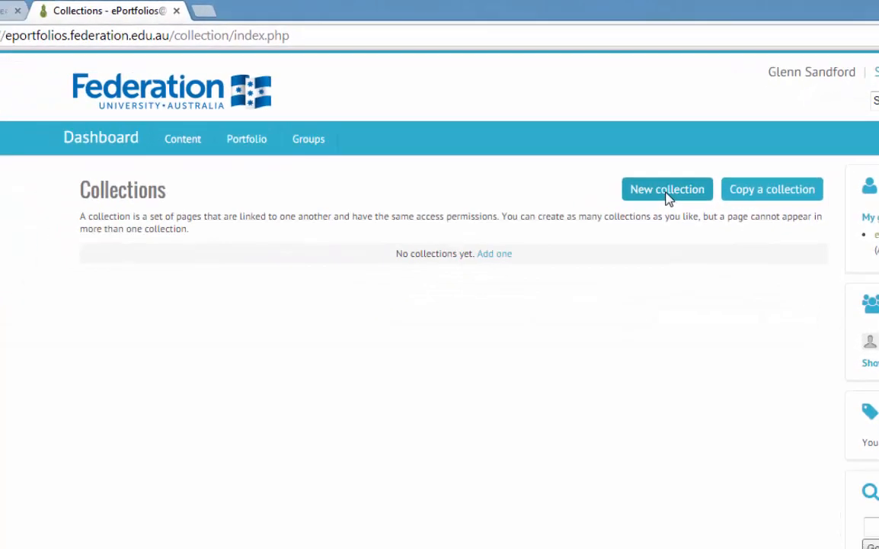
View the Pages list with Getting Started, Journals, New Page and Sharing Content, then reopen Portfolio.
left_click(247, 138)
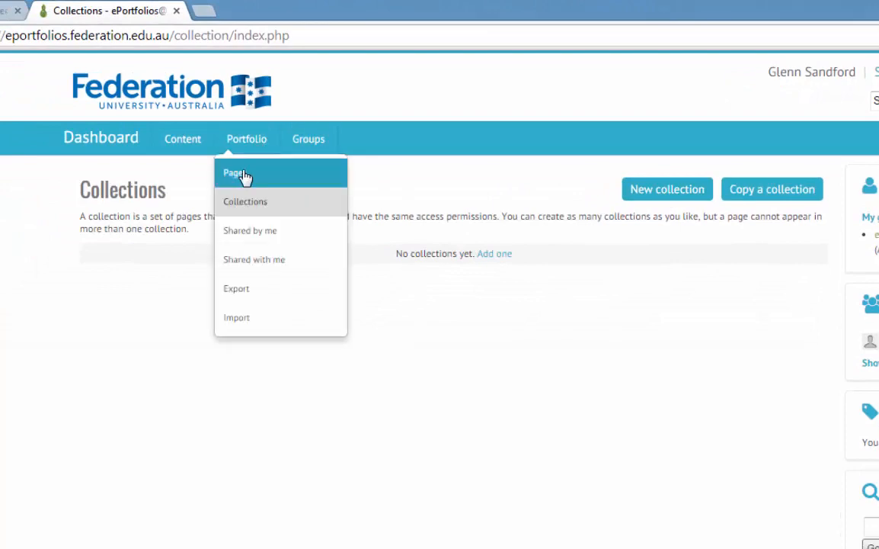
left_click(231, 174)
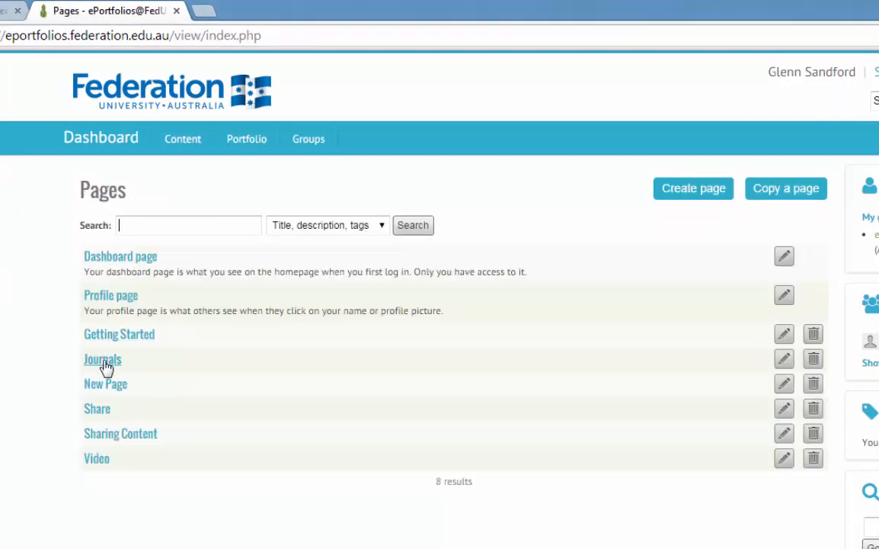
mouse_move(116, 476)
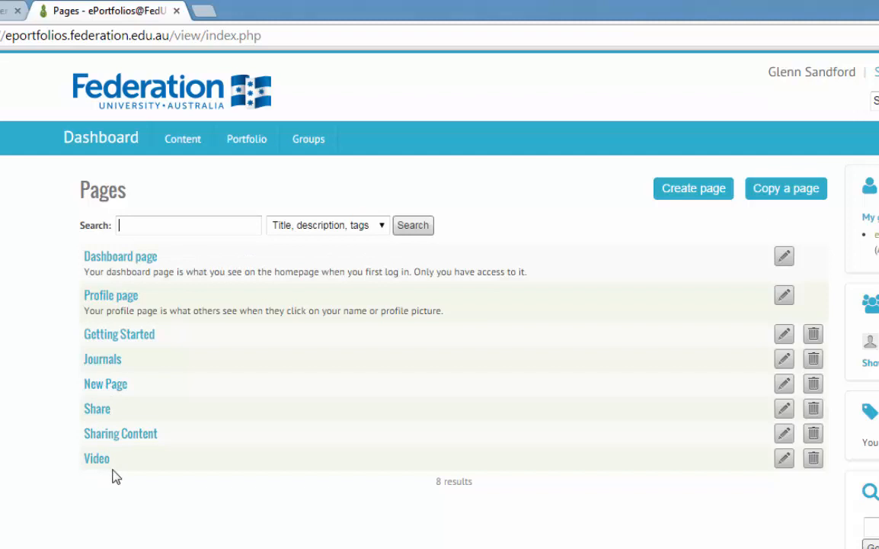
mouse_move(113, 436)
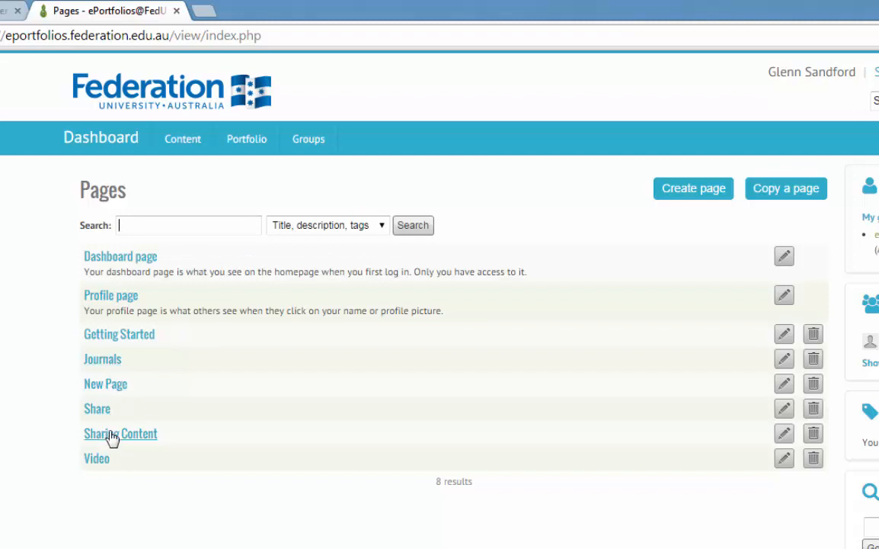
left_click(247, 138)
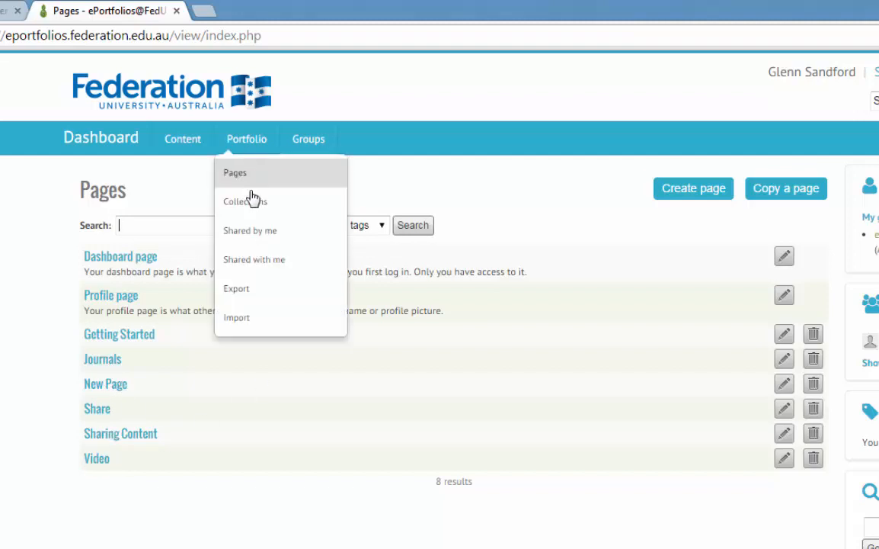
mouse_move(244, 201)
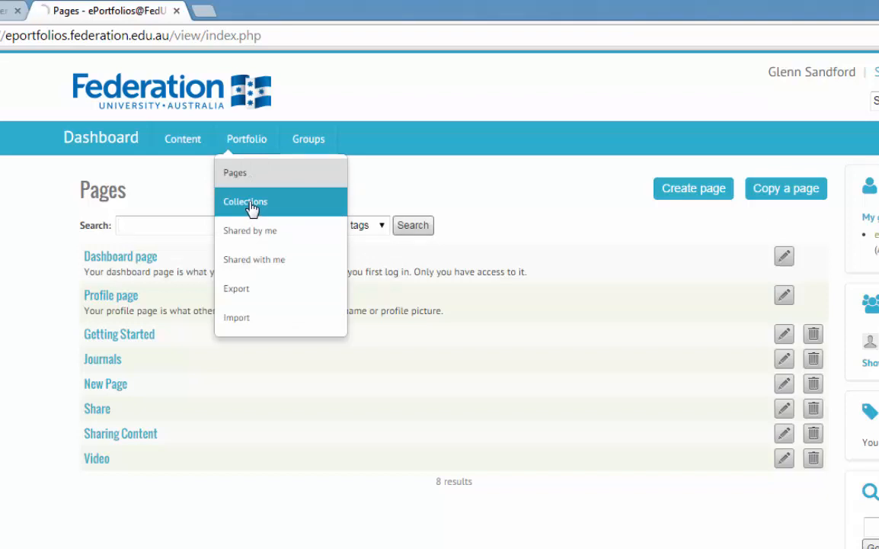
Create a new collection named 'Mahara Madness' and proceed to Edit collection pages.
left_click(246, 201)
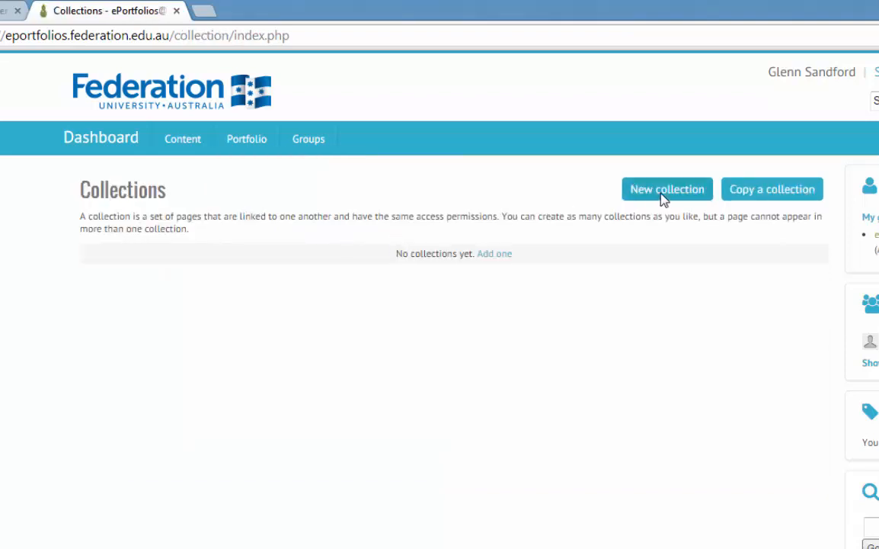
left_click(667, 189)
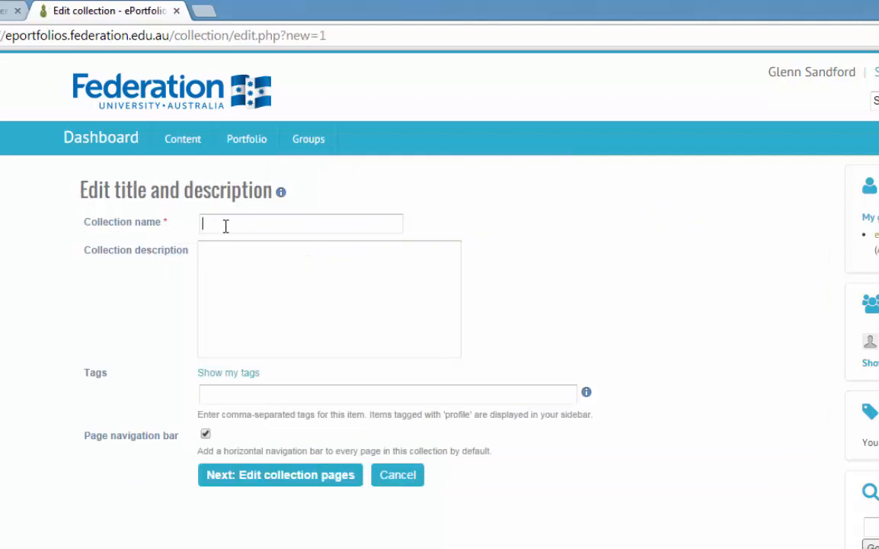
type("Mahara Ma")
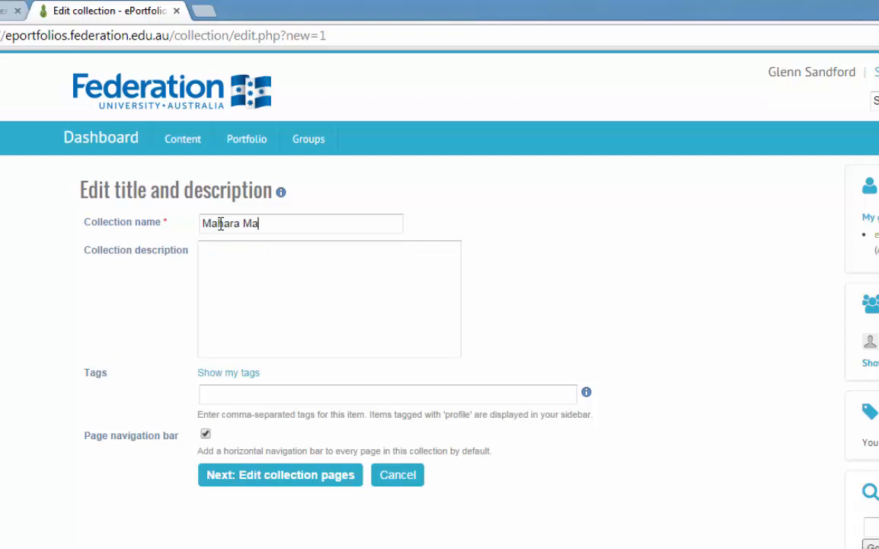
type("dness")
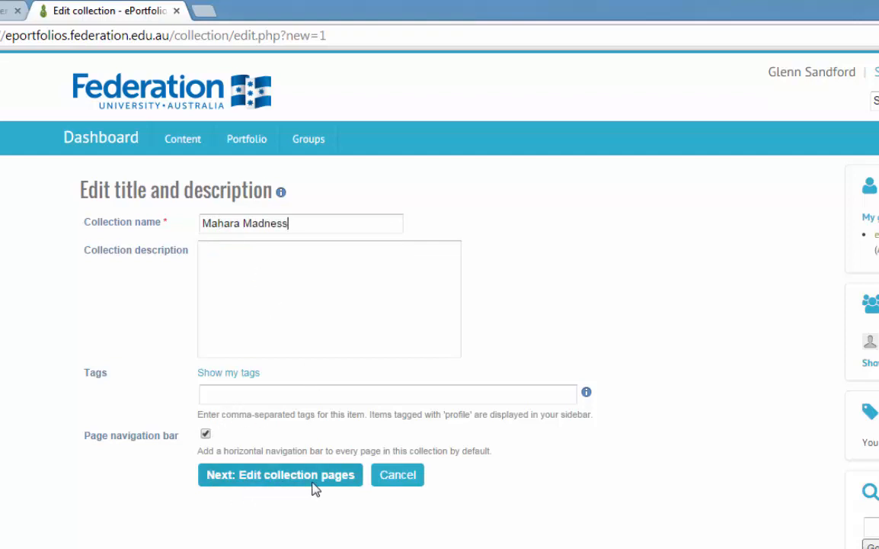
left_click(281, 474)
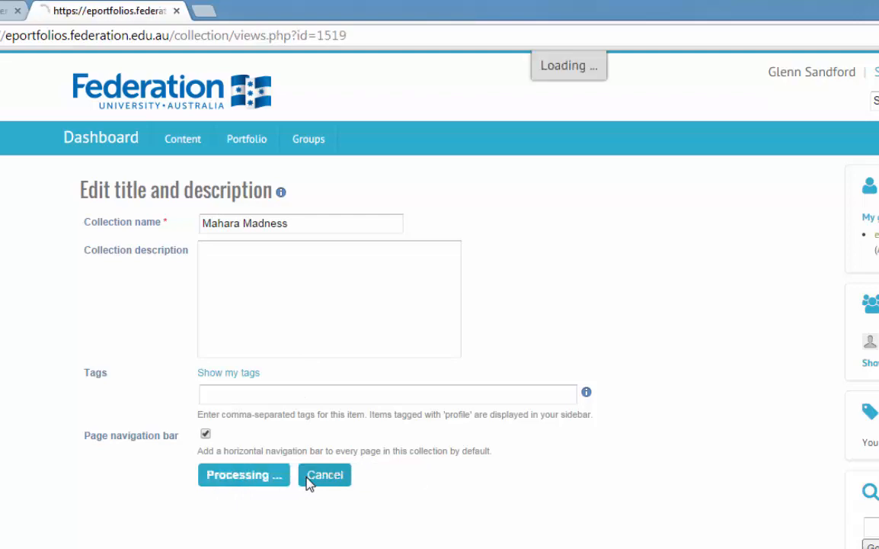
Add Getting Started, New Page and Sharing Content (leaving Journals unticked) to the collection.
left_click(244, 474)
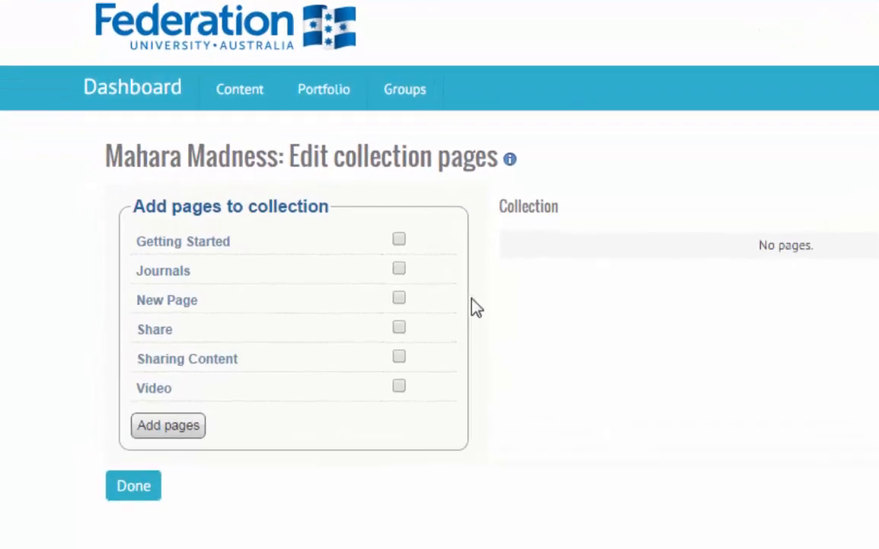
left_click(399, 238)
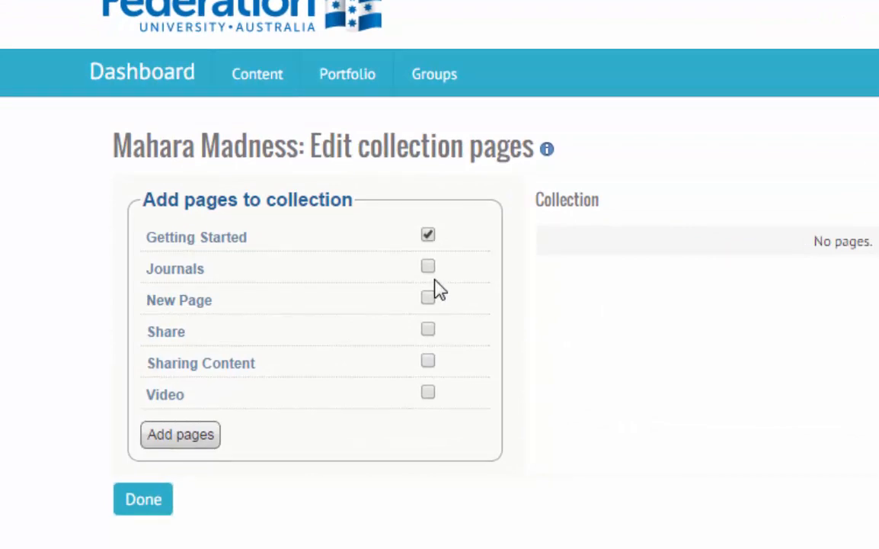
left_click(426, 266)
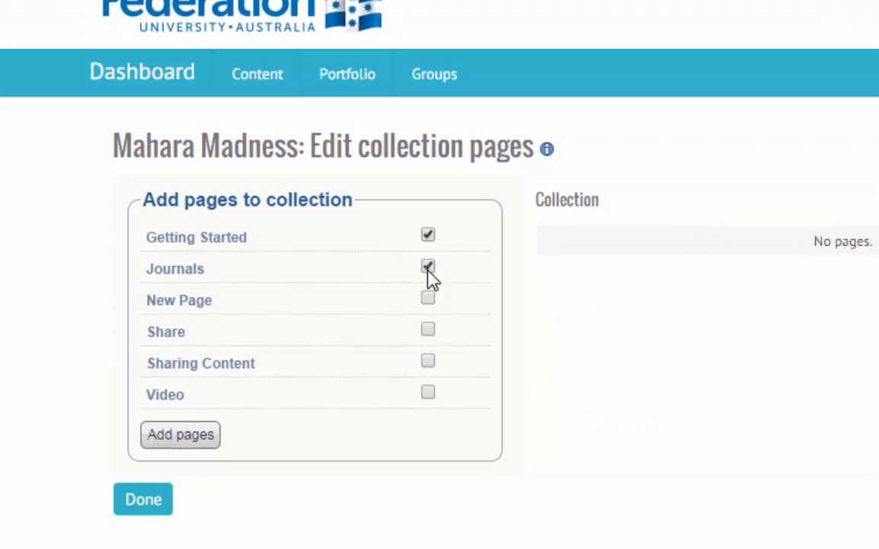
left_click(427, 297)
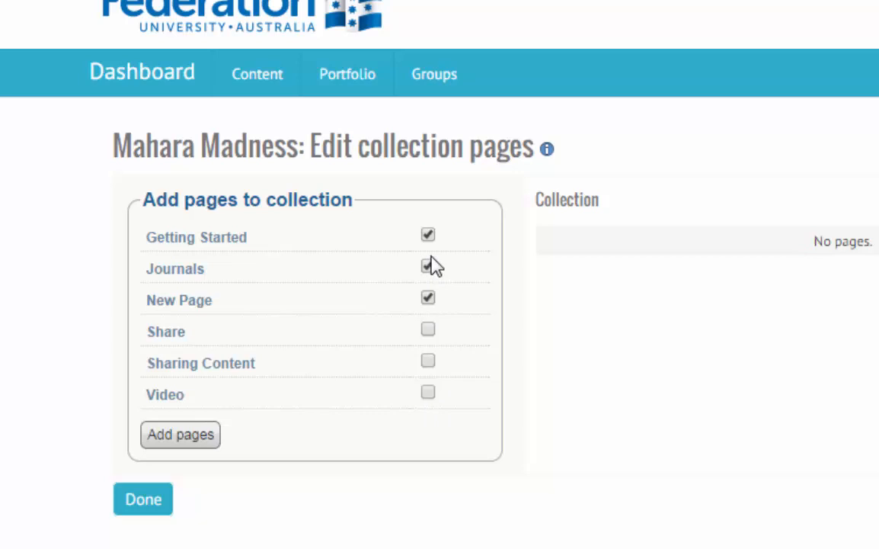
left_click(427, 265)
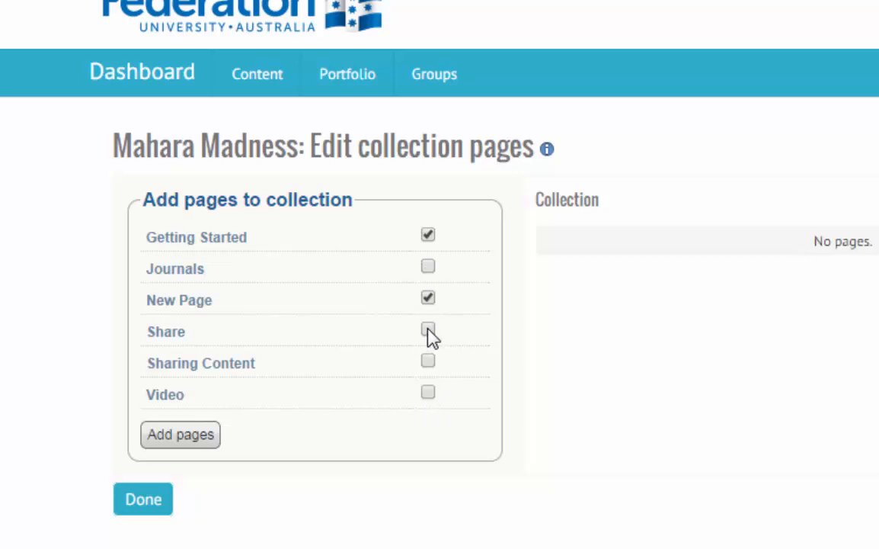
left_click(426, 360)
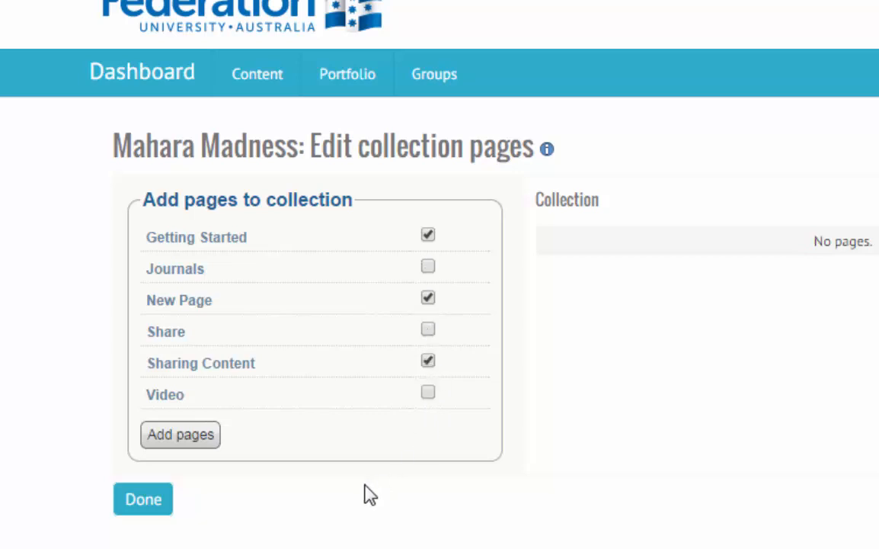
left_click(180, 434)
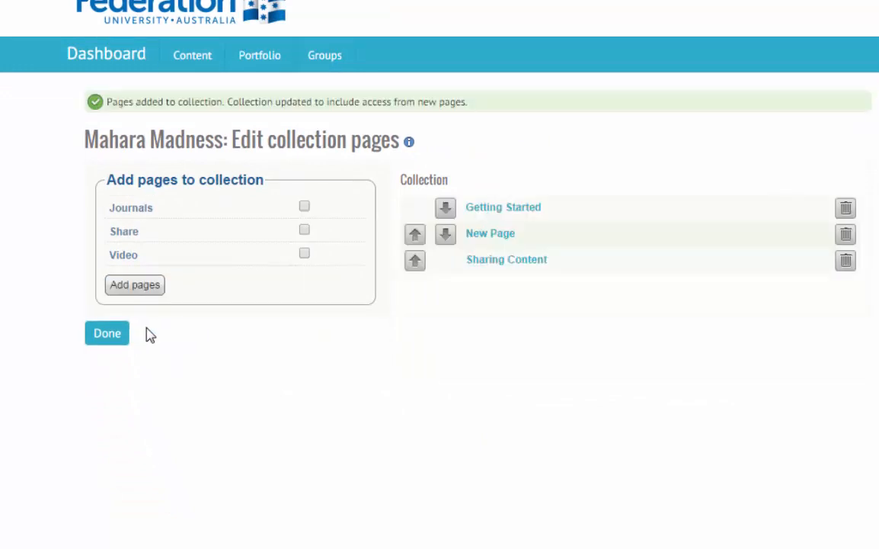
mouse_move(693, 266)
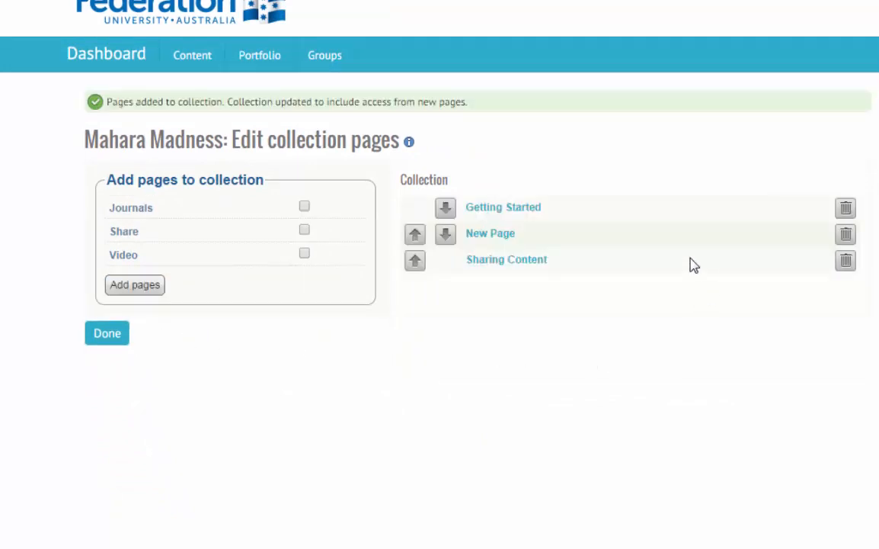
mouse_move(491, 233)
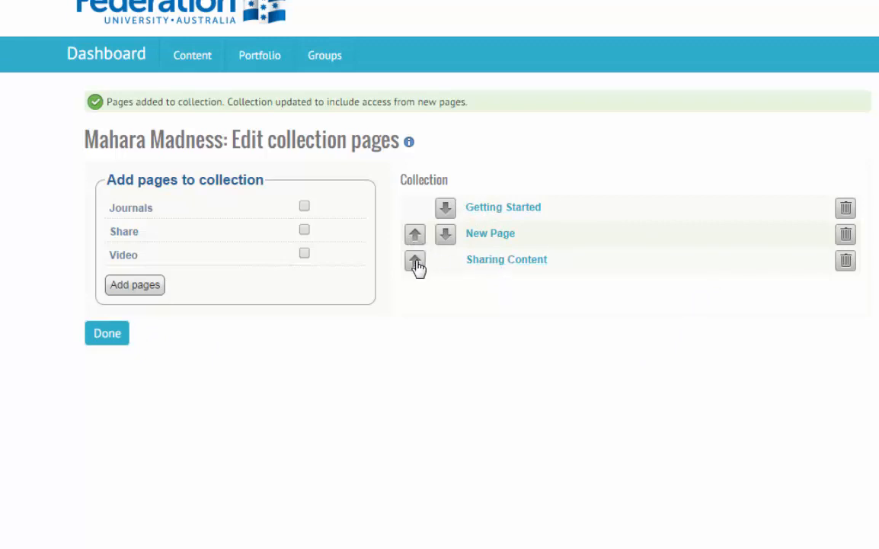
Adjust the page order of Sharing Content and New Page, then finish with Done.
left_click(414, 259)
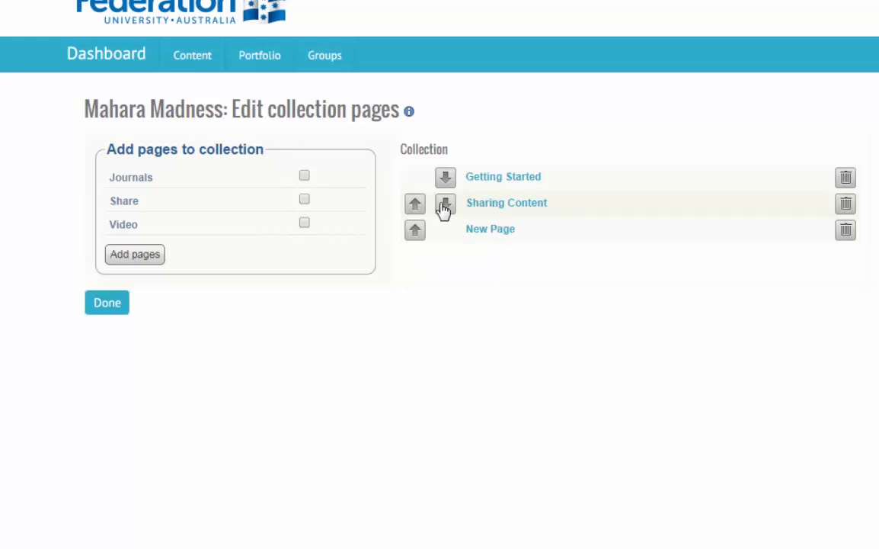
left_click(445, 203)
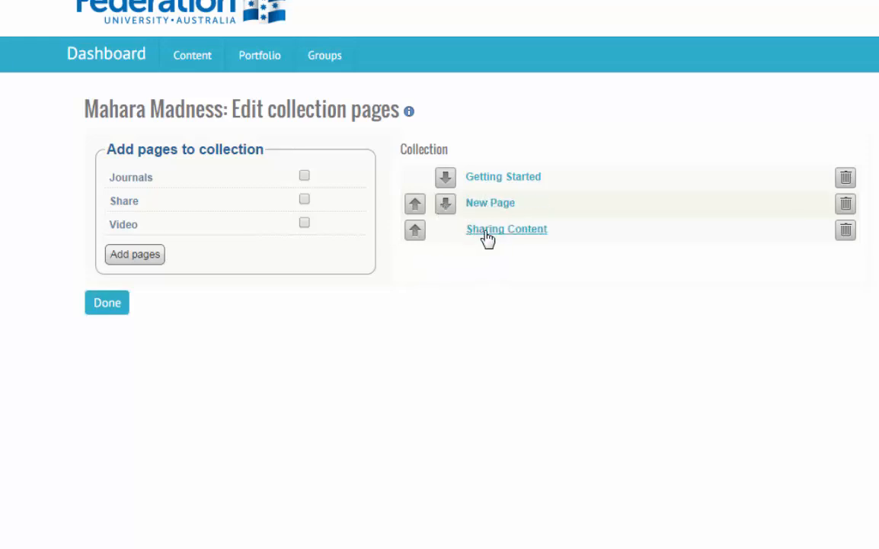
mouse_move(501, 227)
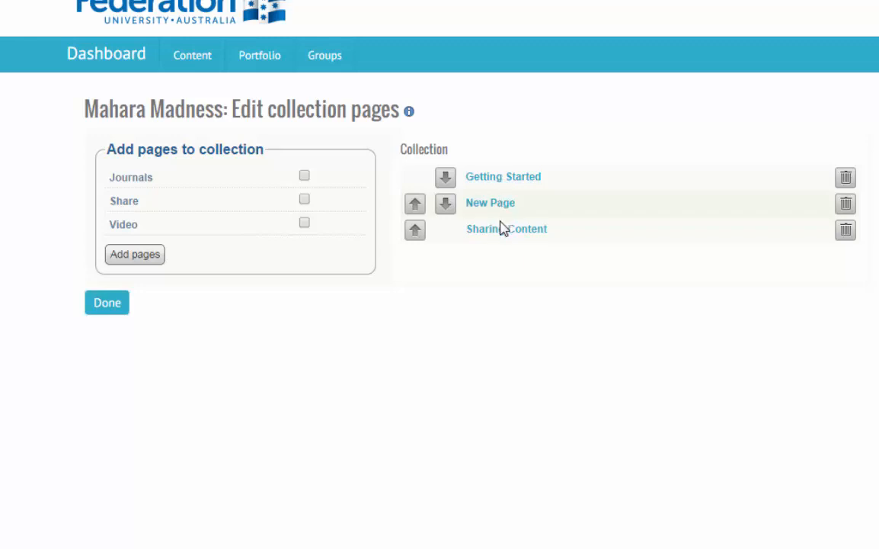
mouse_move(106, 302)
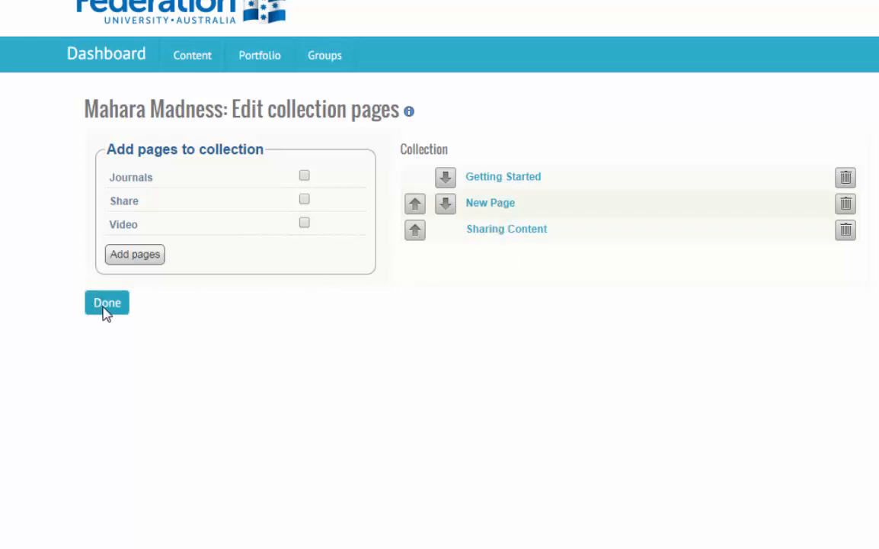
left_click(107, 302)
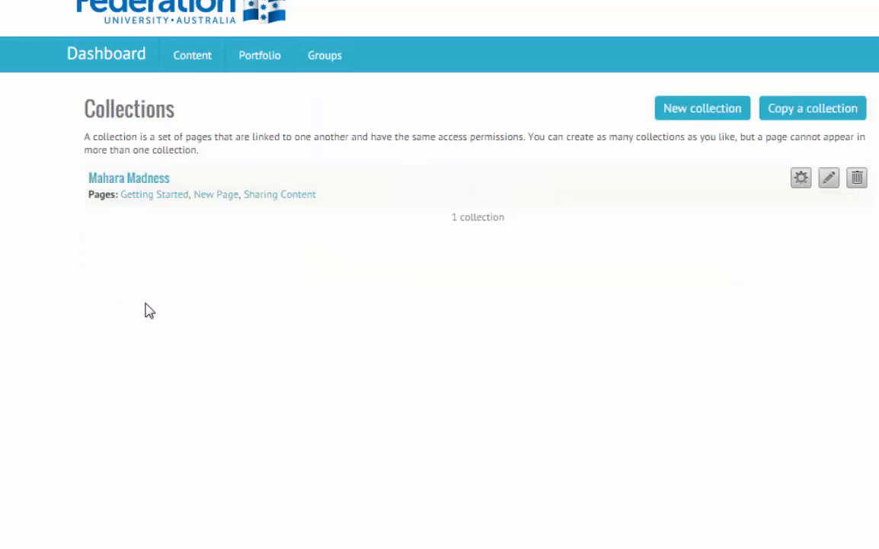
mouse_move(134, 183)
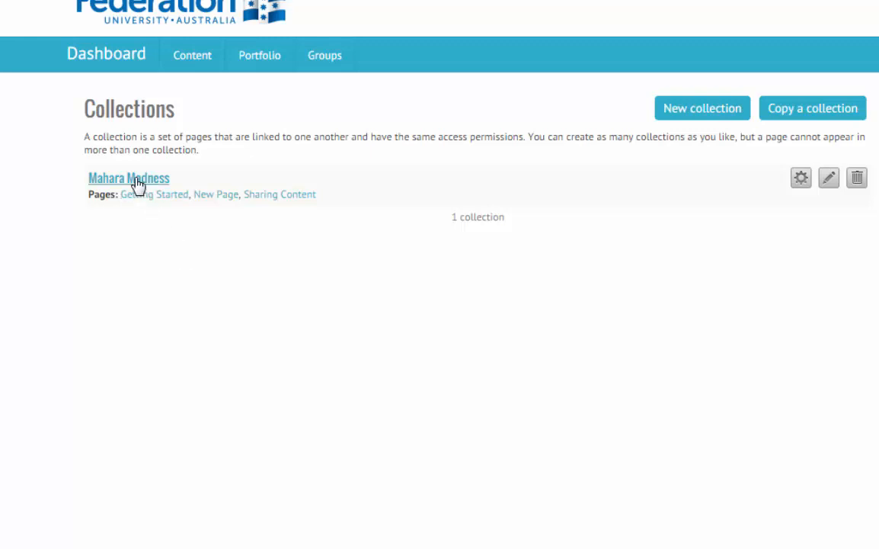
Preview Mahara Madness and switch to its Sharing Content tab.
left_click(128, 177)
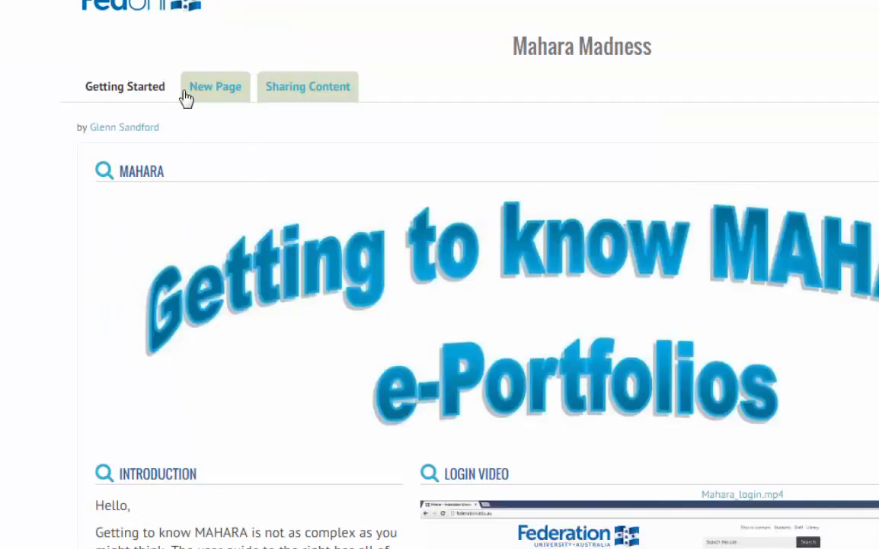
mouse_move(217, 85)
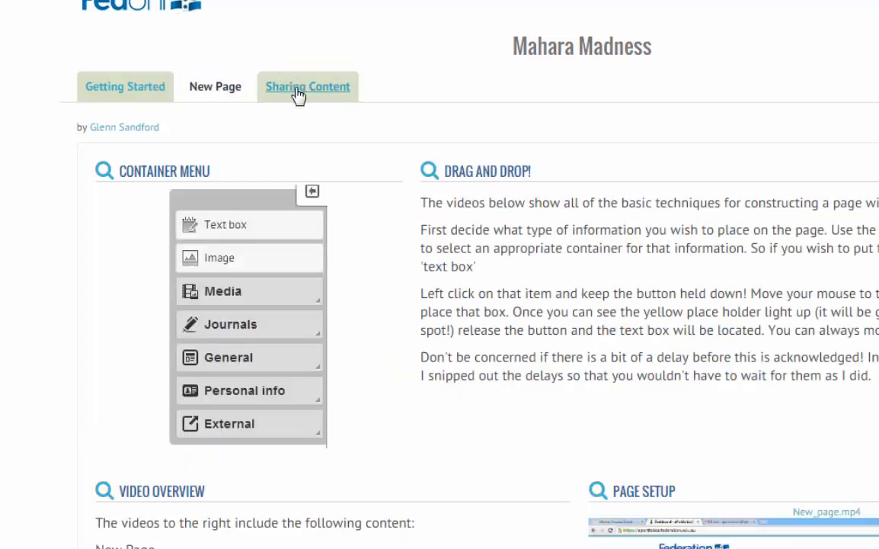
left_click(308, 85)
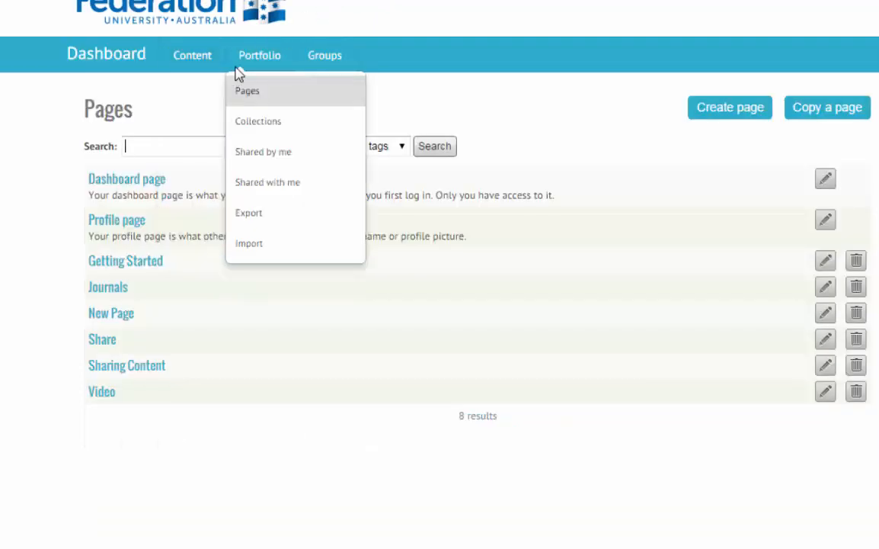
Return to Collections and reopen Edit collection pages for Mahara Madness.
left_click(258, 121)
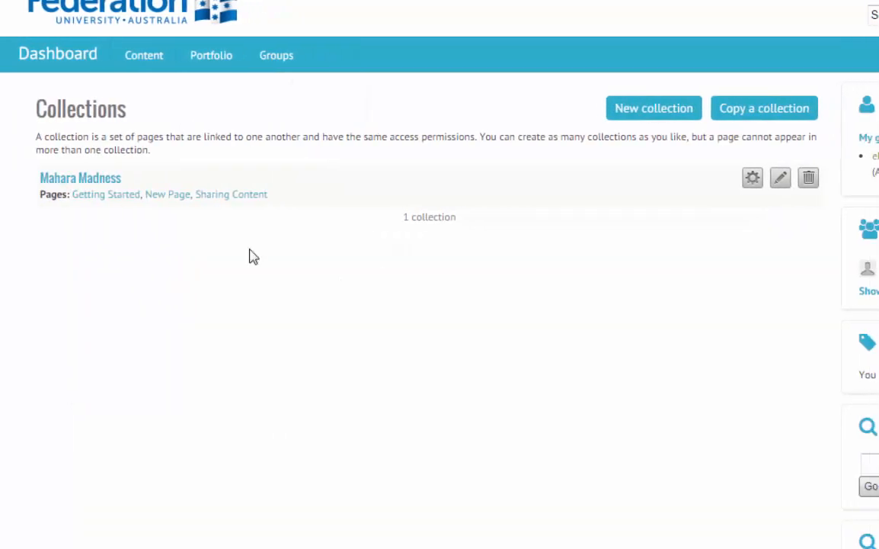
mouse_move(756, 177)
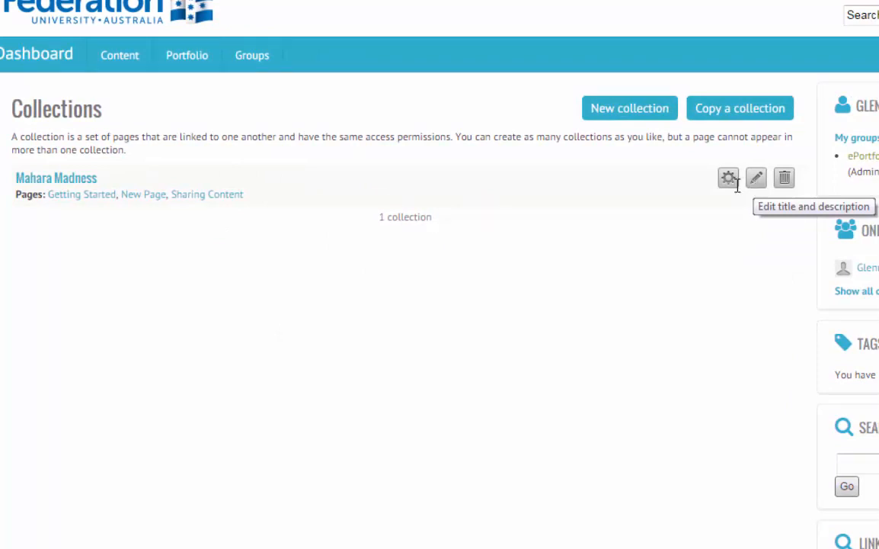
left_click(728, 177)
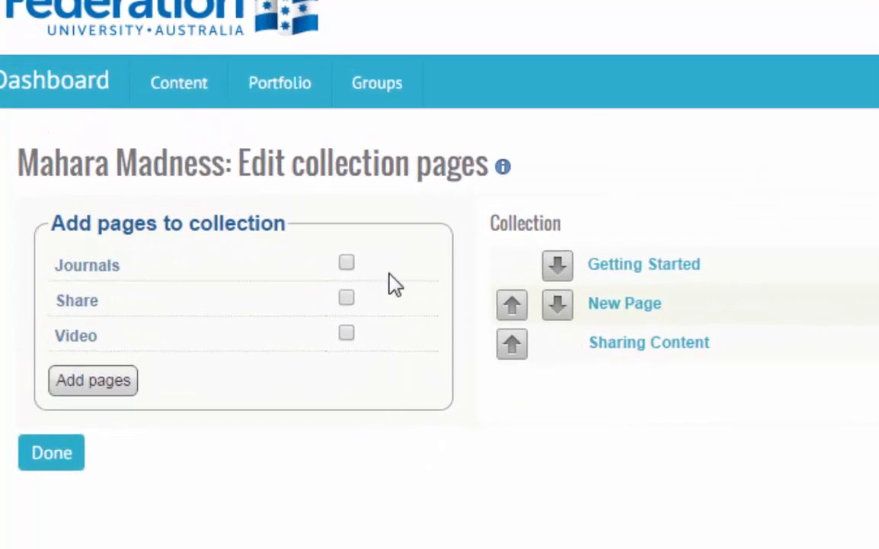
Add Journals and Video to the collection, order Video before Journals, and finish with Done.
left_click(346, 263)
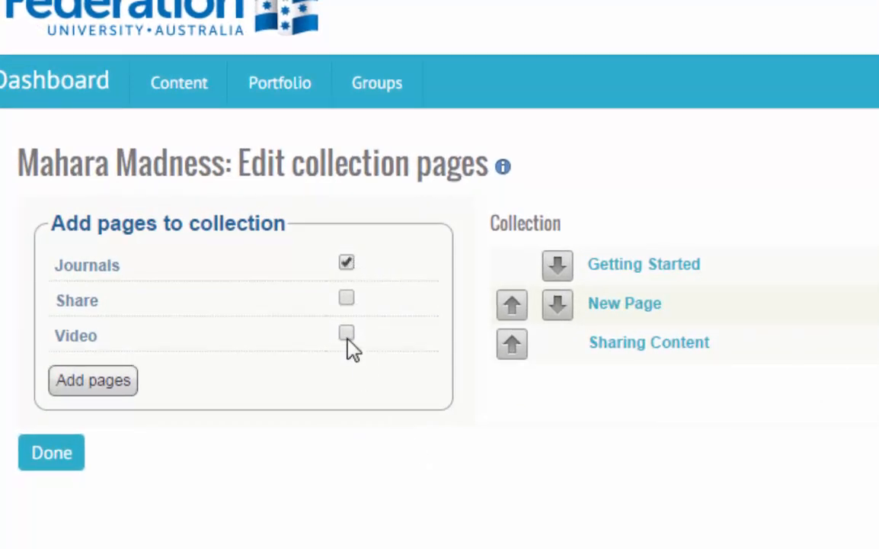
left_click(346, 332)
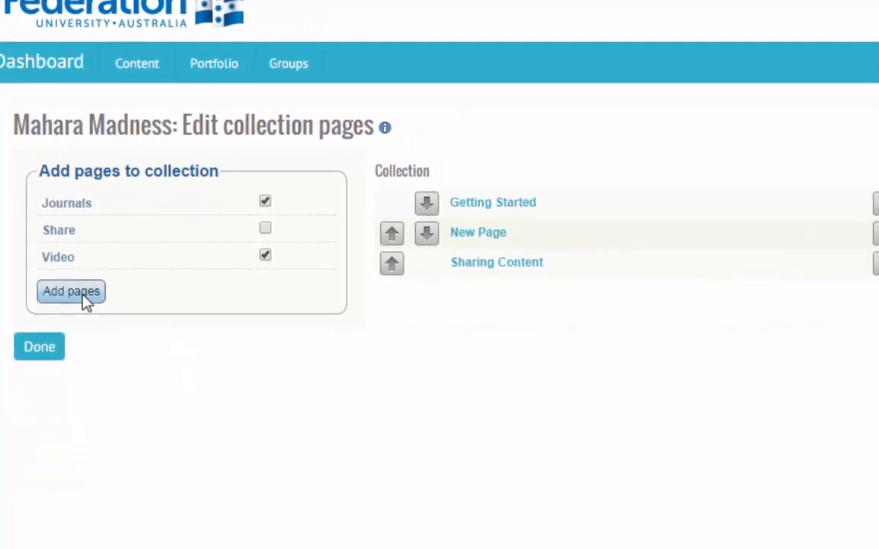
left_click(70, 291)
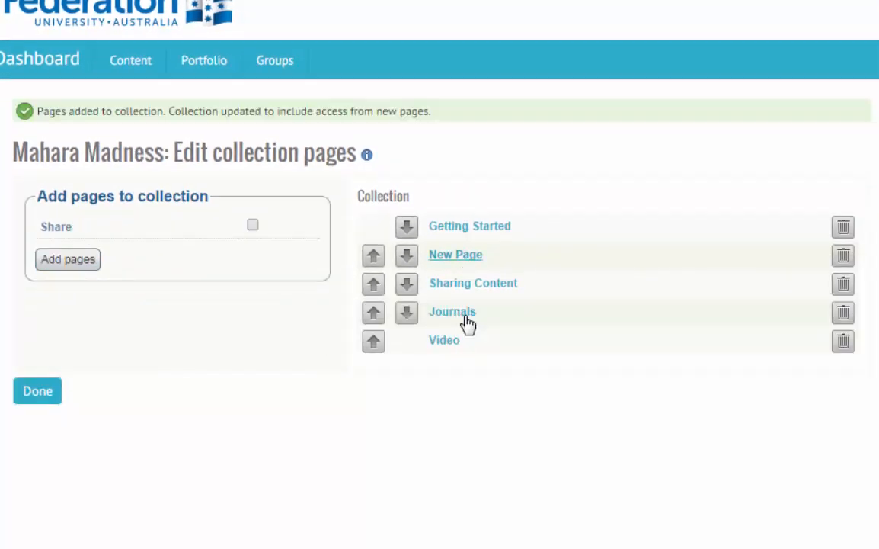
mouse_move(429, 381)
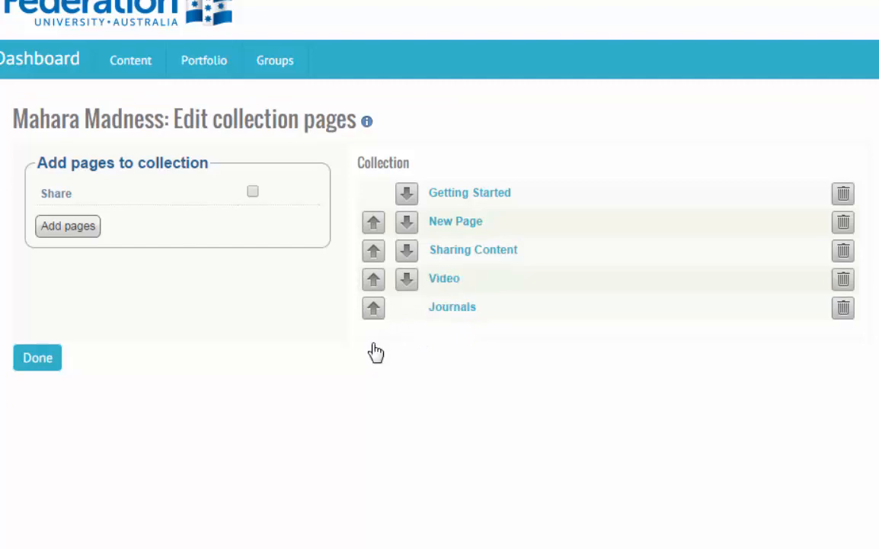
mouse_move(632, 439)
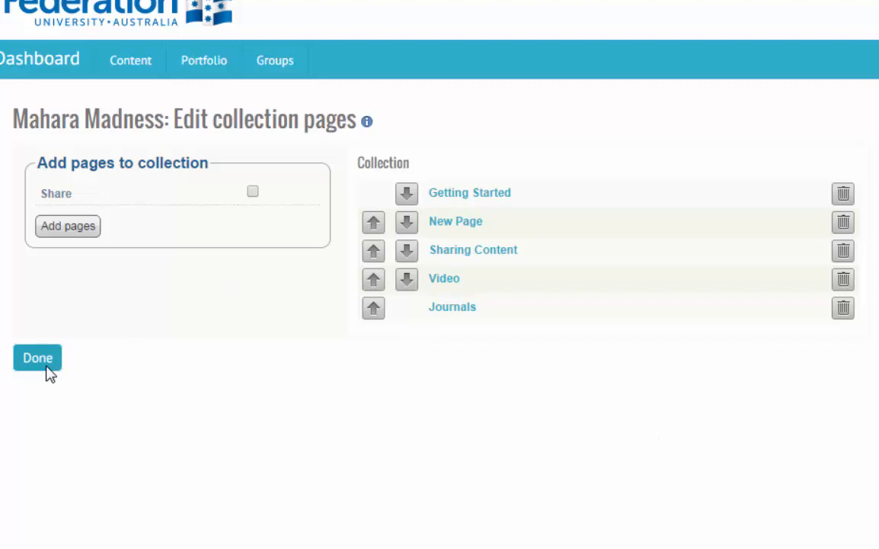
left_click(37, 357)
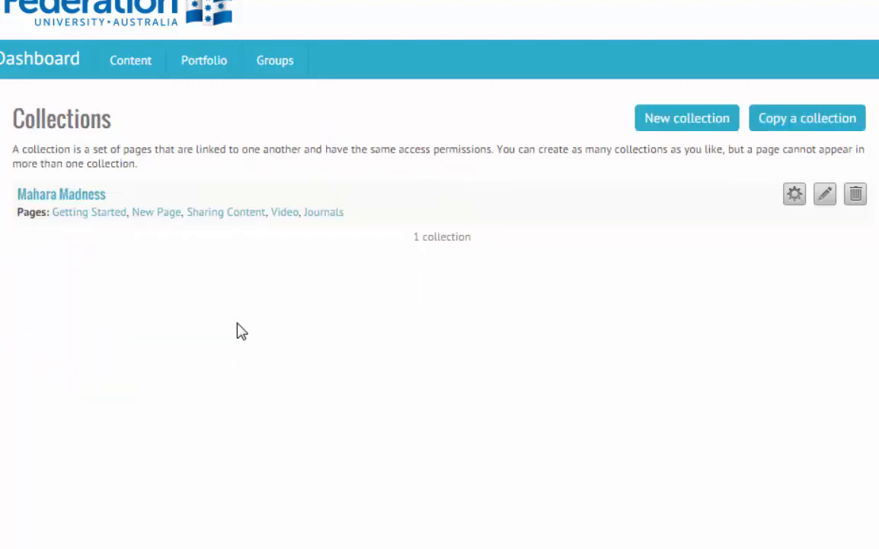
Preview Mahara Madness with its five page tabs, then return to Collections.
left_click(61, 194)
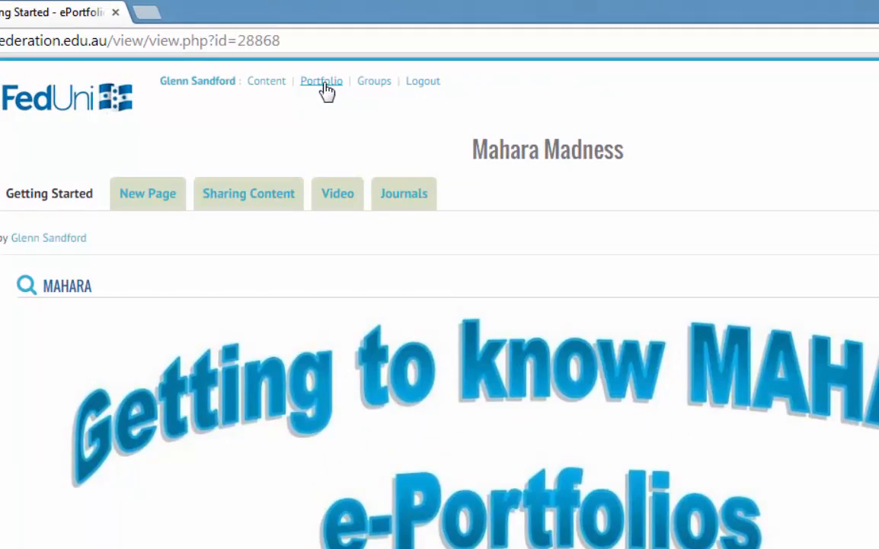
left_click(320, 81)
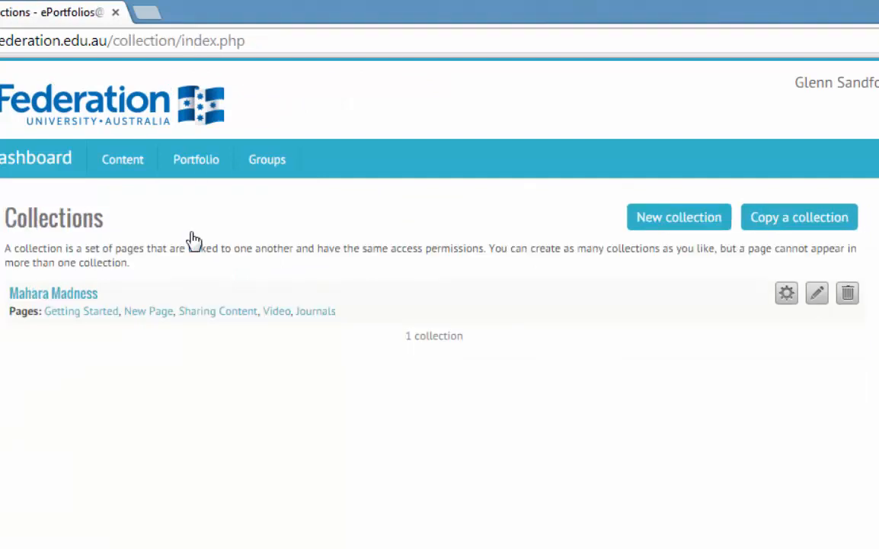
Edit Mahara Madness pages and delete Video, leaving Getting Started, New Page, Sharing Content, Journals.
left_click(817, 292)
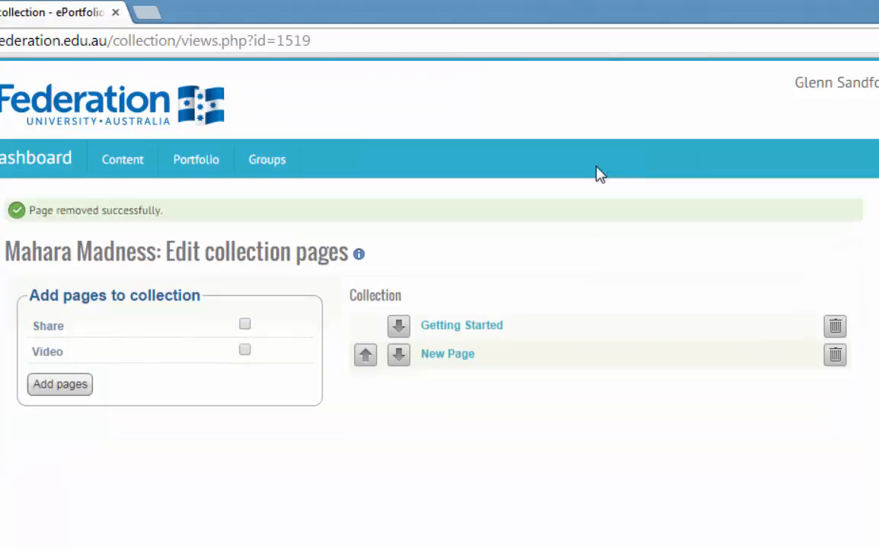
left_click(60, 384)
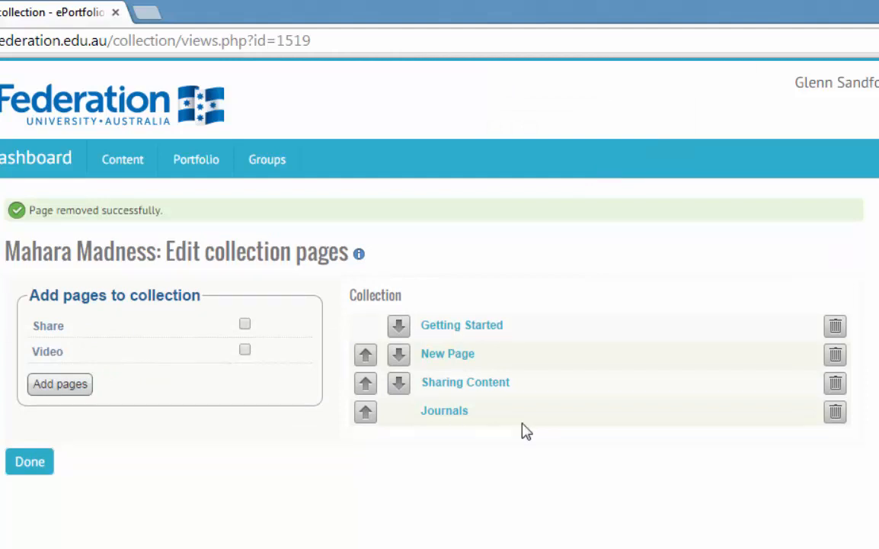
mouse_move(320, 367)
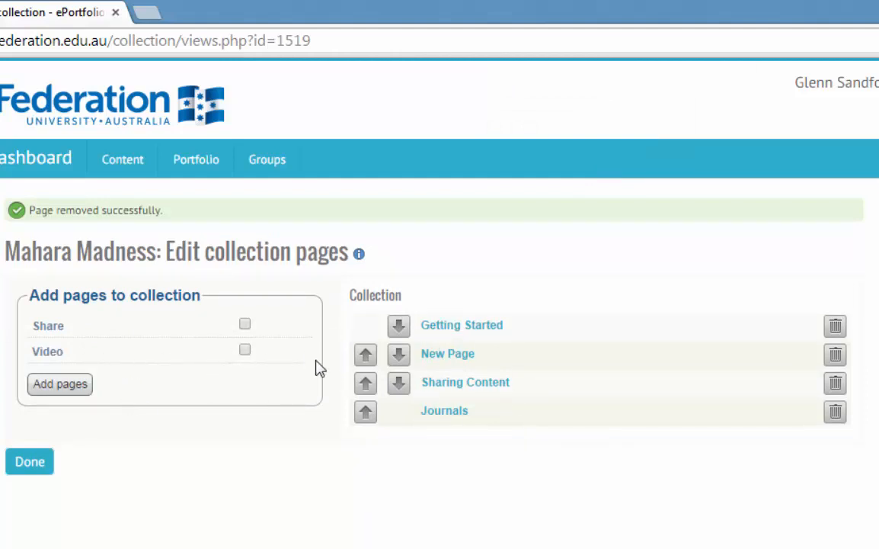
mouse_move(315, 368)
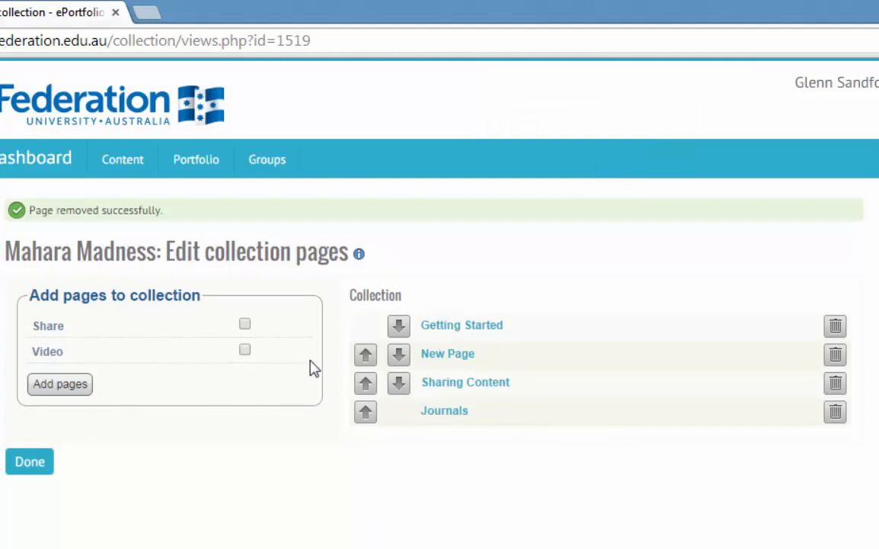
mouse_move(446, 347)
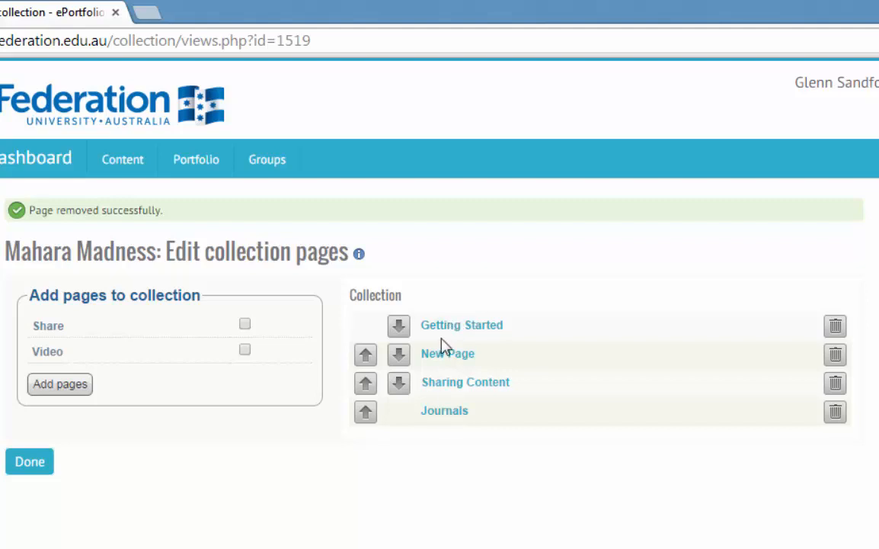
mouse_move(418, 442)
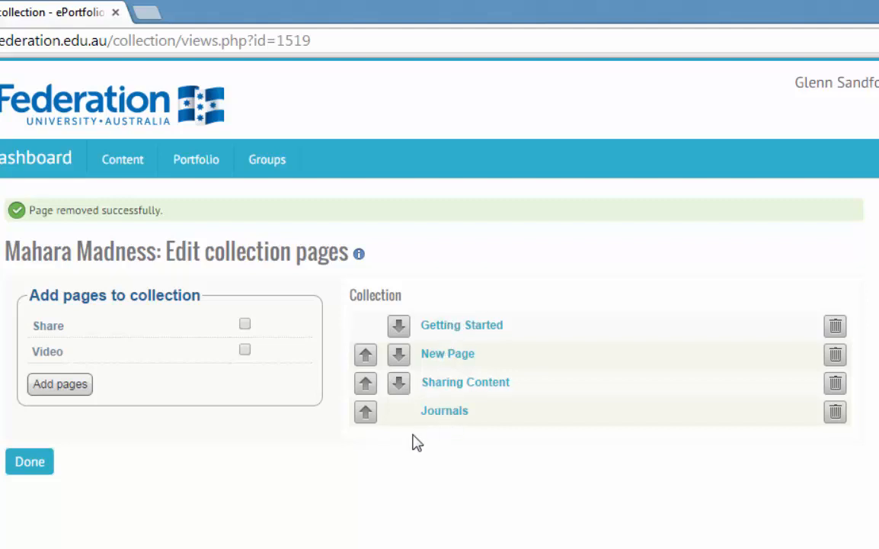